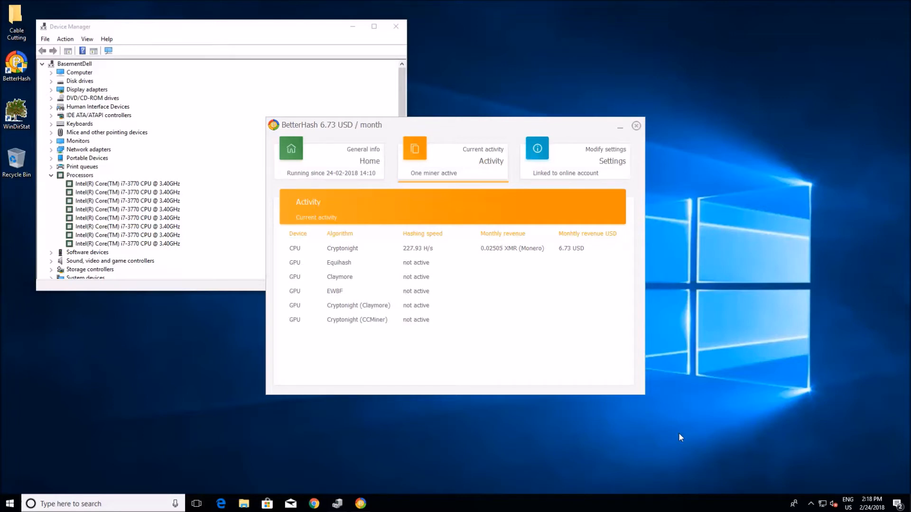
- Start MinerGate's Smart Mining so XMR begins mining on the CPU
{"action": "left_click", "coordinate": [382, 504]}
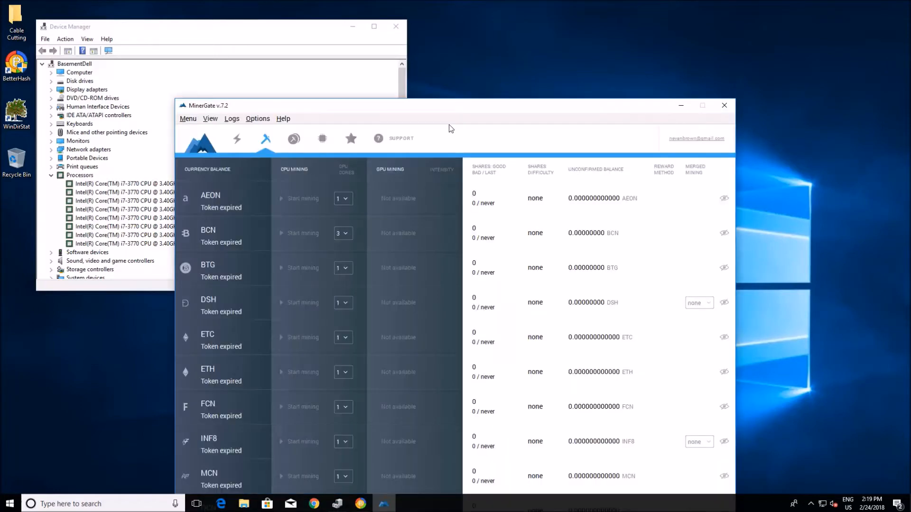
{"action": "left_click", "coordinate": [237, 139]}
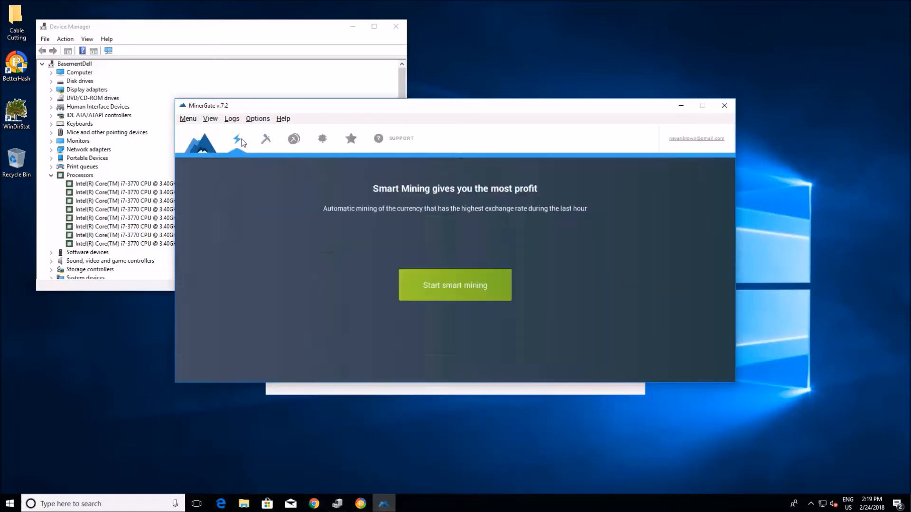
{"action": "left_click", "coordinate": [454, 285]}
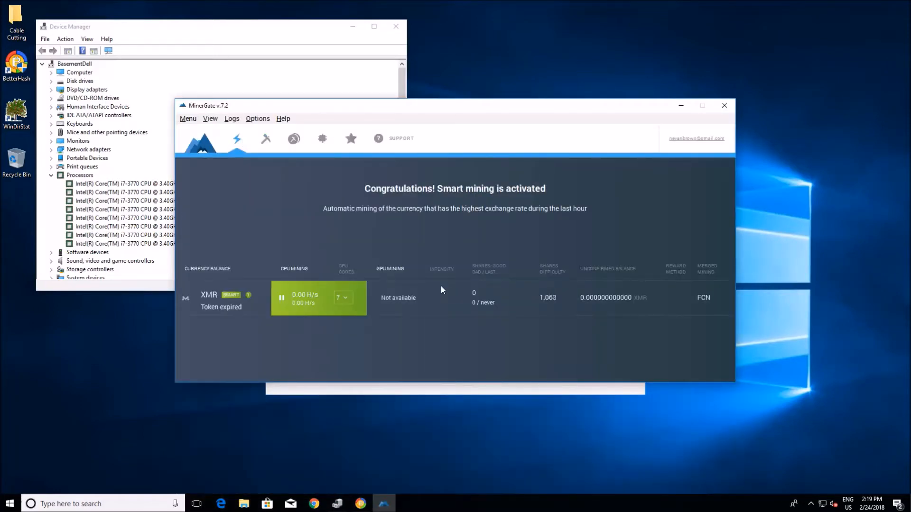